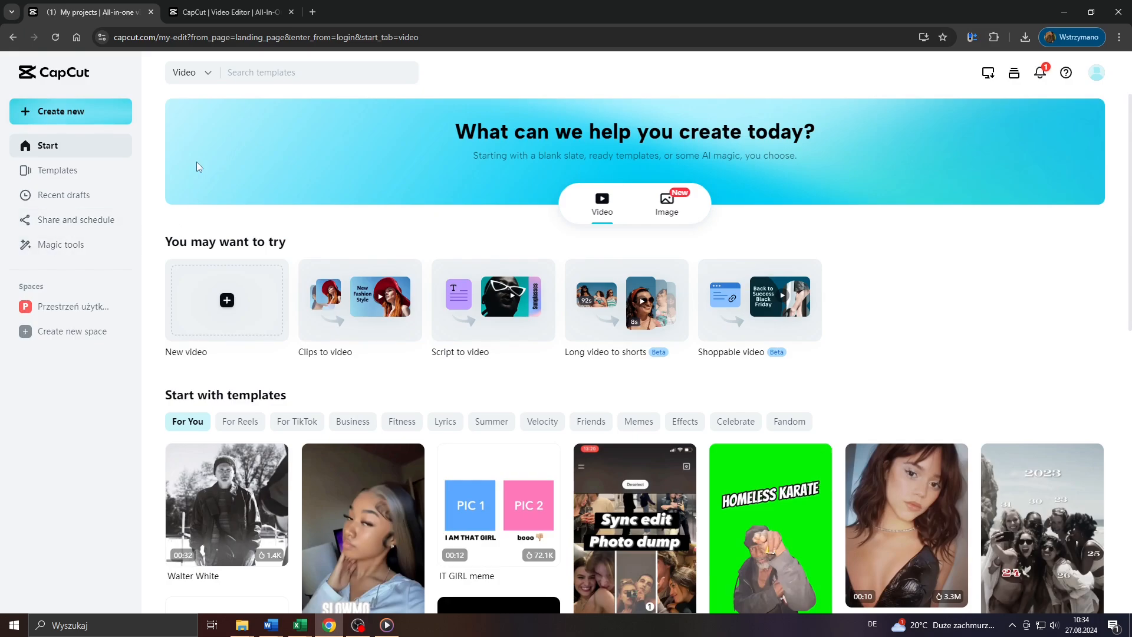
{"action": "mouse_move", "coordinate": [301, 126]}
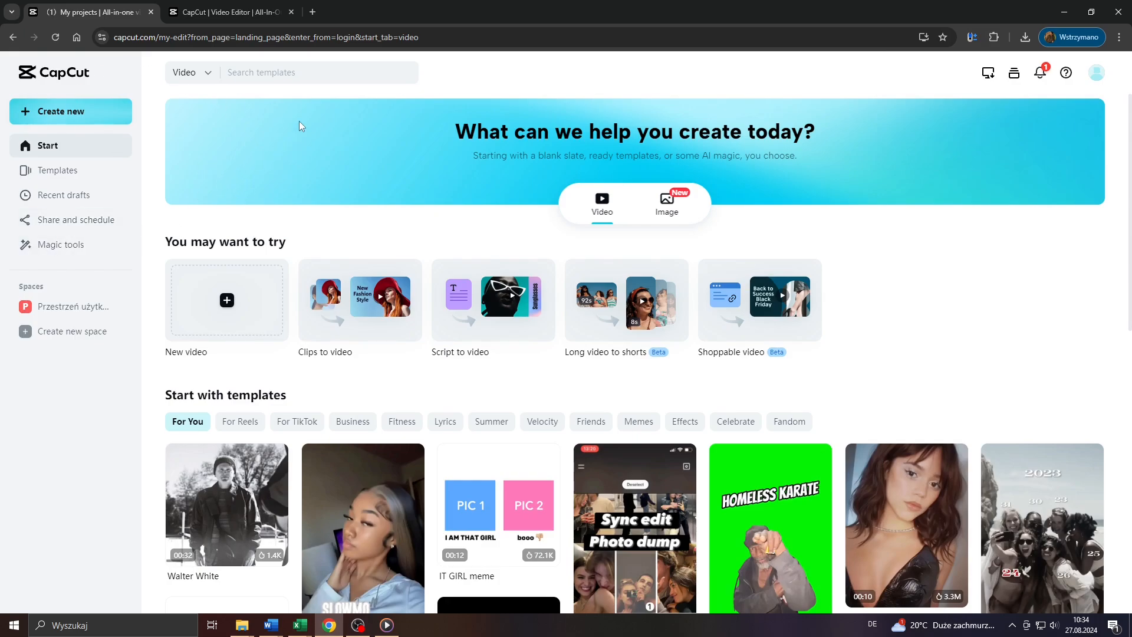
- Filter the start page's template gallery to the For TikTok category
{"action": "scroll", "scroll_direction": "down", "scroll_amount": 3}
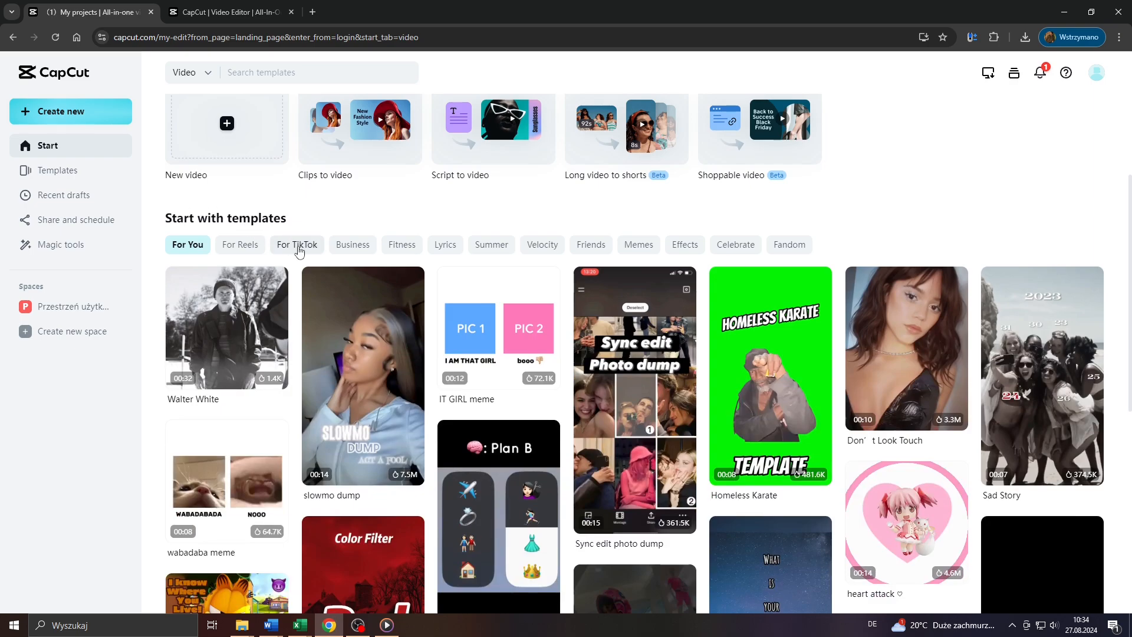
{"action": "left_click", "coordinate": [296, 244]}
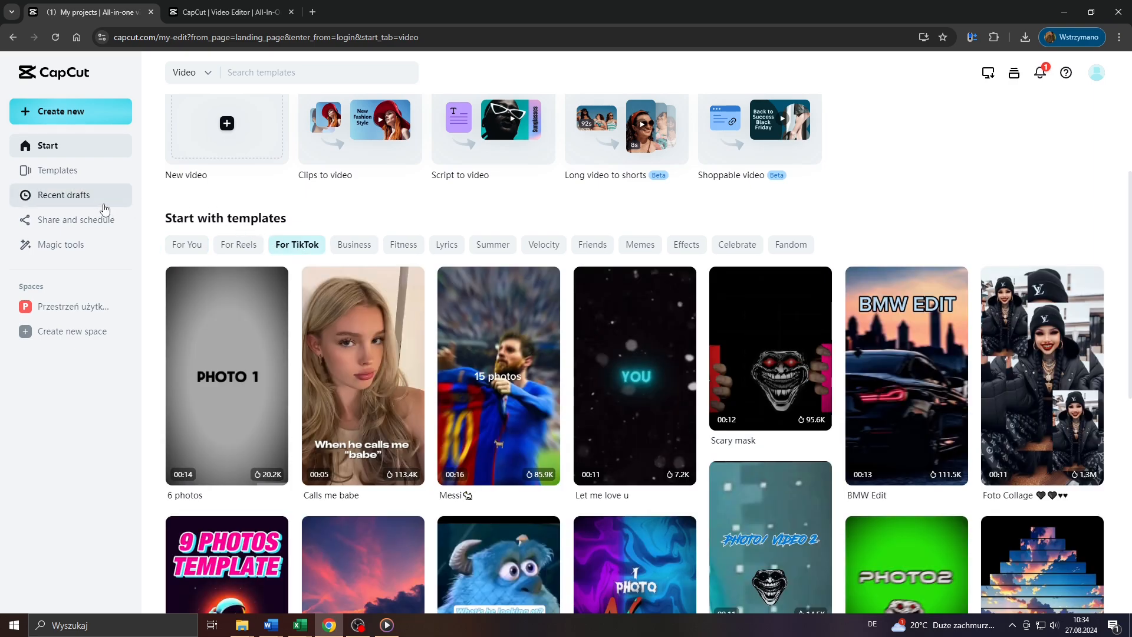
{"action": "scroll", "scroll_direction": "up", "scroll_amount": 3}
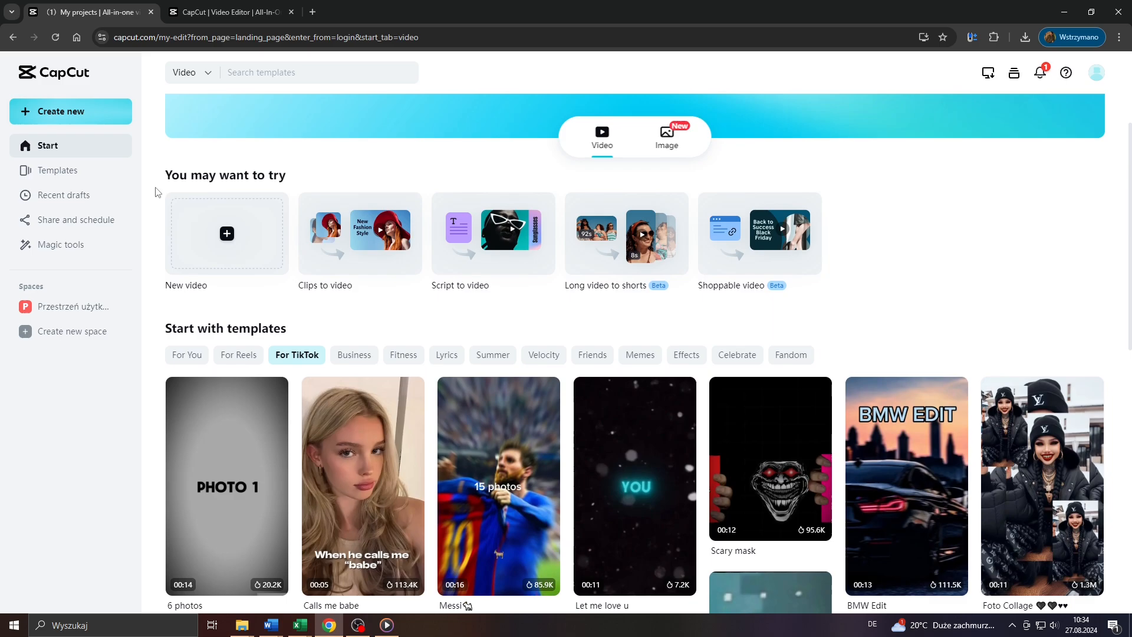
{"action": "scroll", "scroll_direction": "up", "scroll_amount": 3}
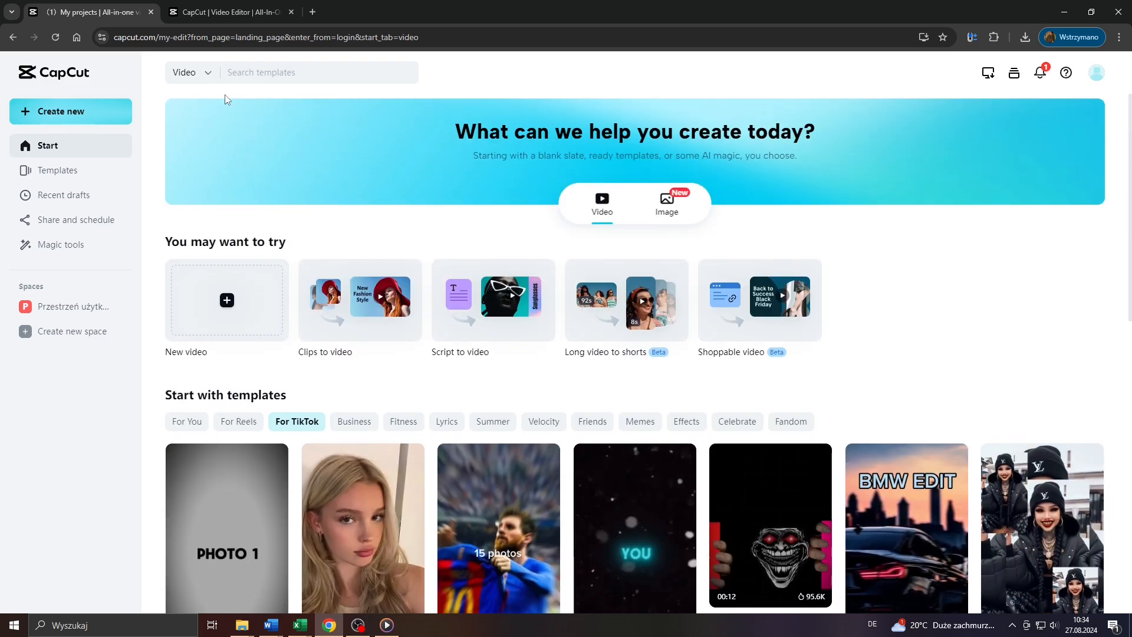
{"action": "mouse_move", "coordinate": [5, 70]}
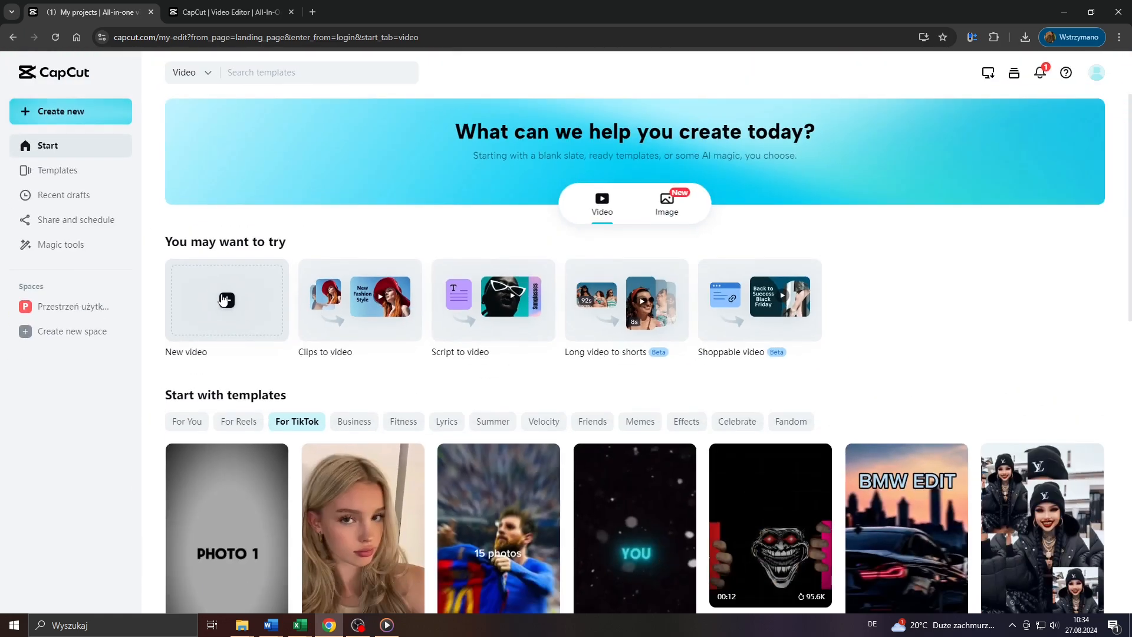
- Start a new video project and preview the landscape hummingbird clip at its original ratio
{"action": "left_click", "coordinate": [226, 299]}
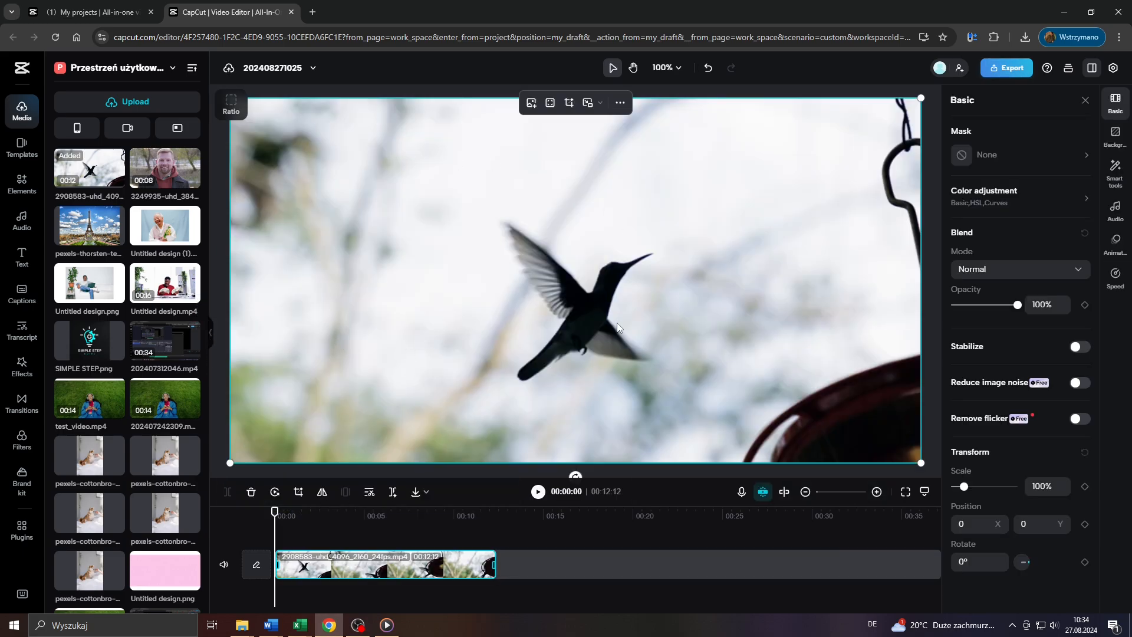
{"action": "left_click", "coordinate": [536, 492]}
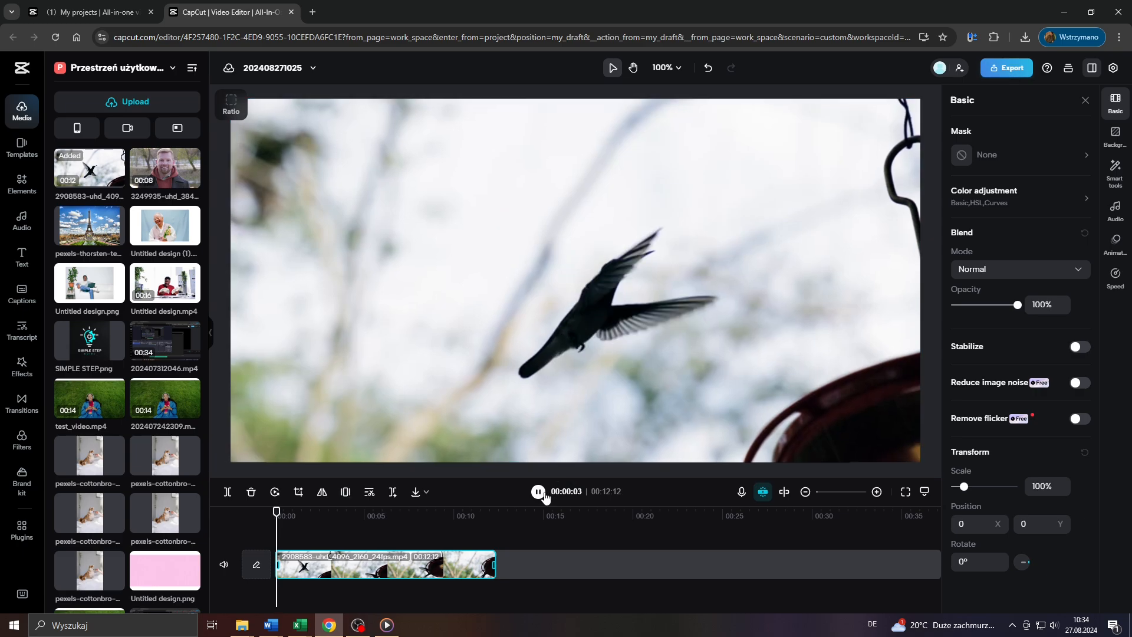
{"action": "left_click", "coordinate": [537, 491]}
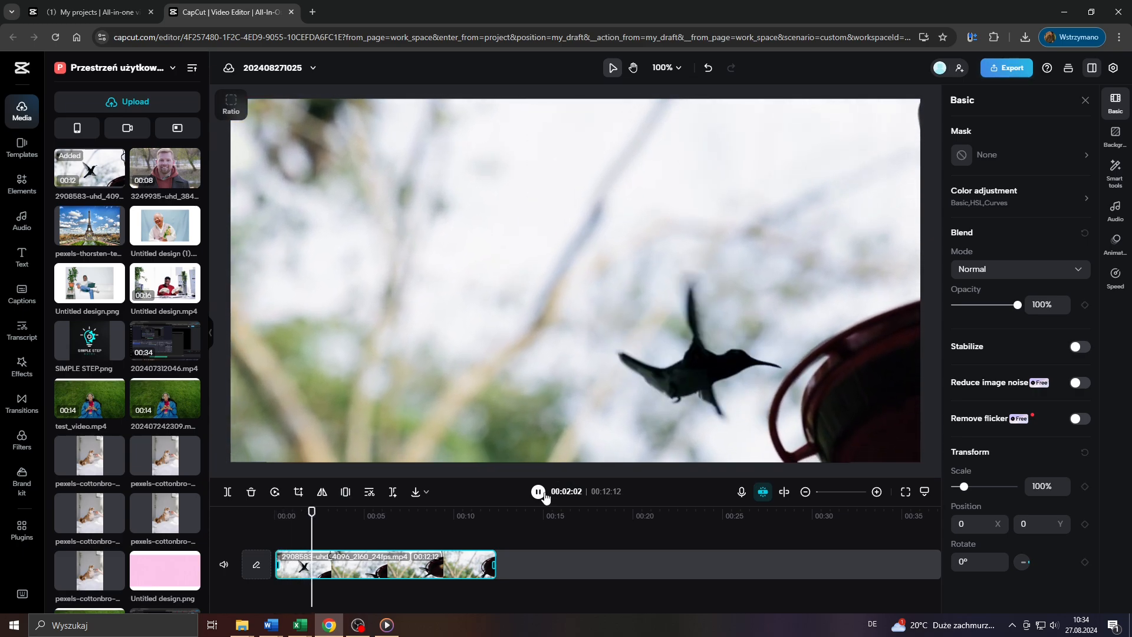
{"action": "left_click", "coordinate": [537, 491]}
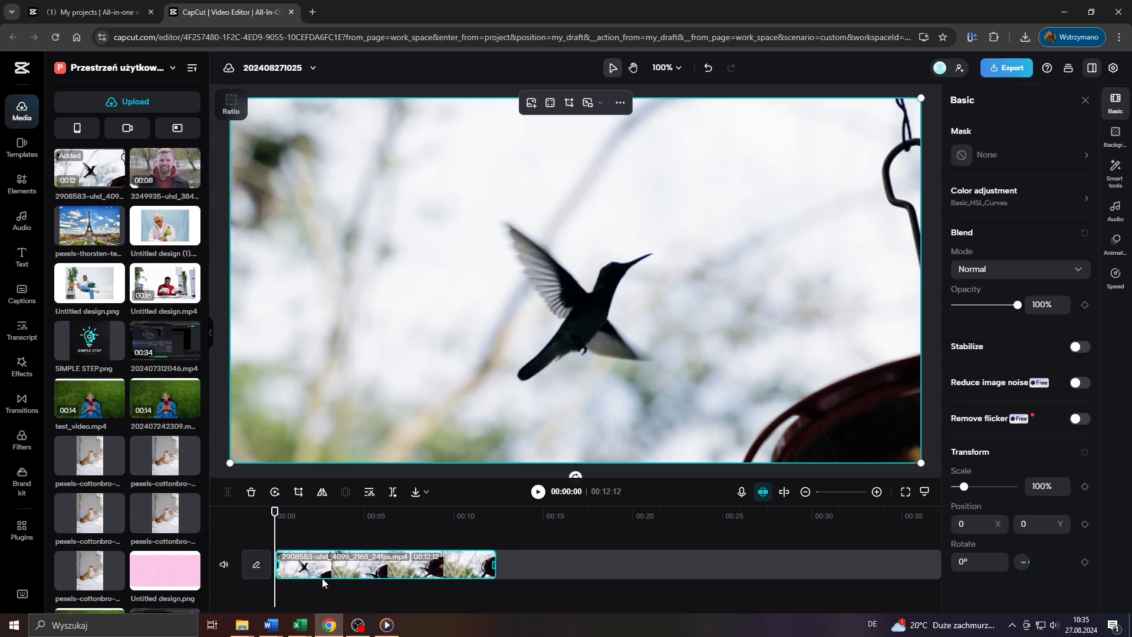
- Switch the canvas aspect ratio to 9:16 vertical for TikTok
{"action": "left_click", "coordinate": [231, 103]}
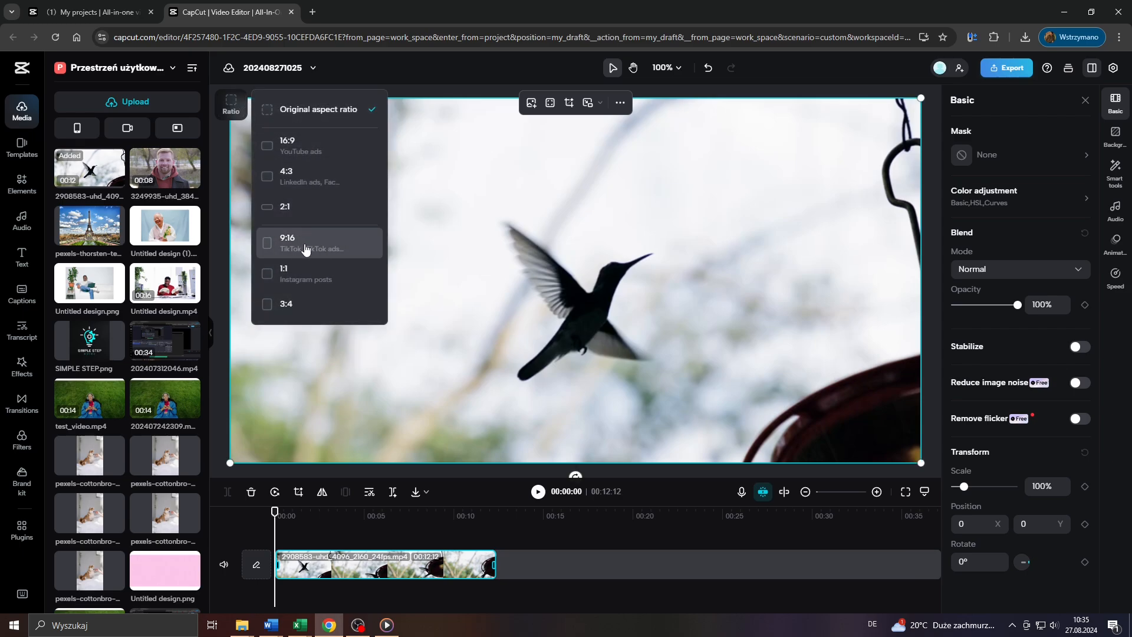
{"action": "left_click", "coordinate": [303, 242]}
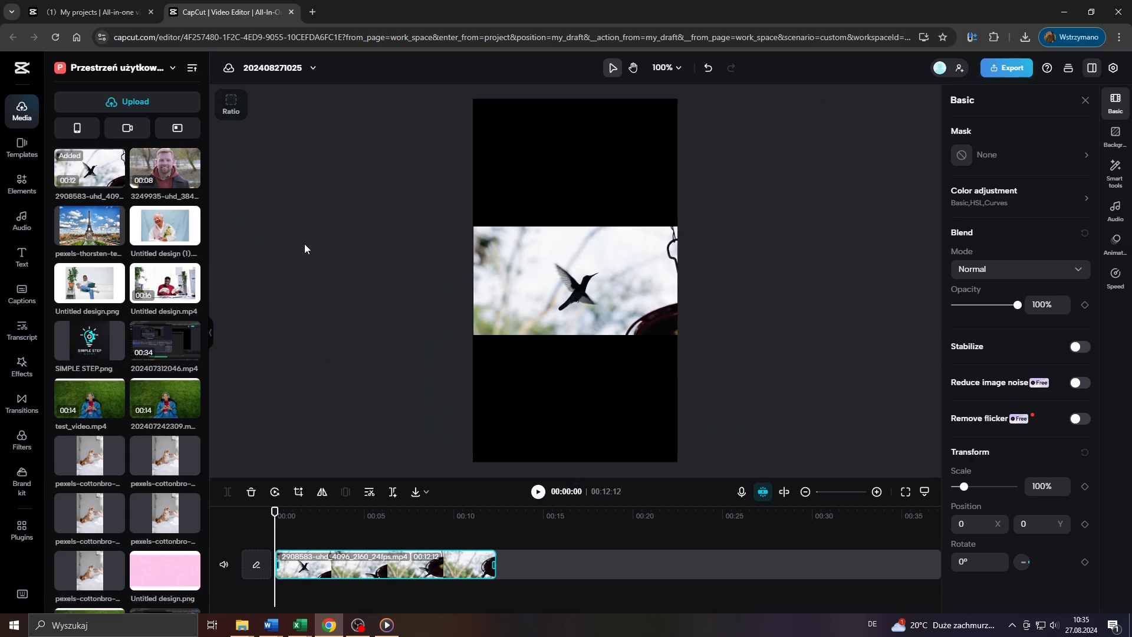
{"action": "left_click", "coordinate": [574, 280]}
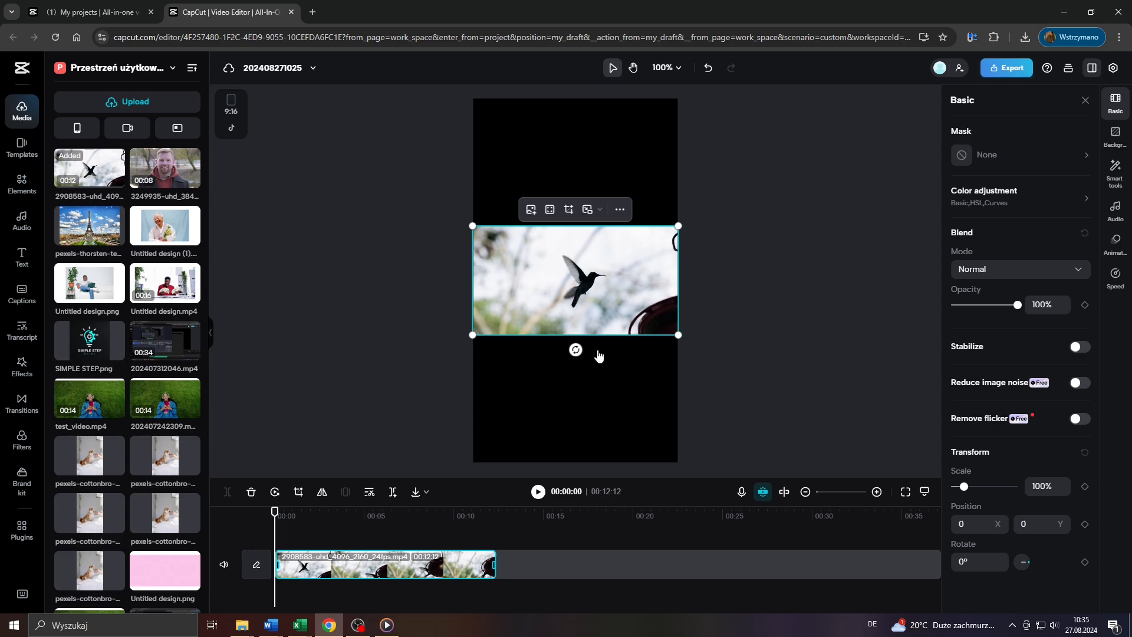
- Scale the hummingbird clip to 214% at X −80 so it fills the vertical frame
{"action": "left_click", "coordinate": [537, 491]}
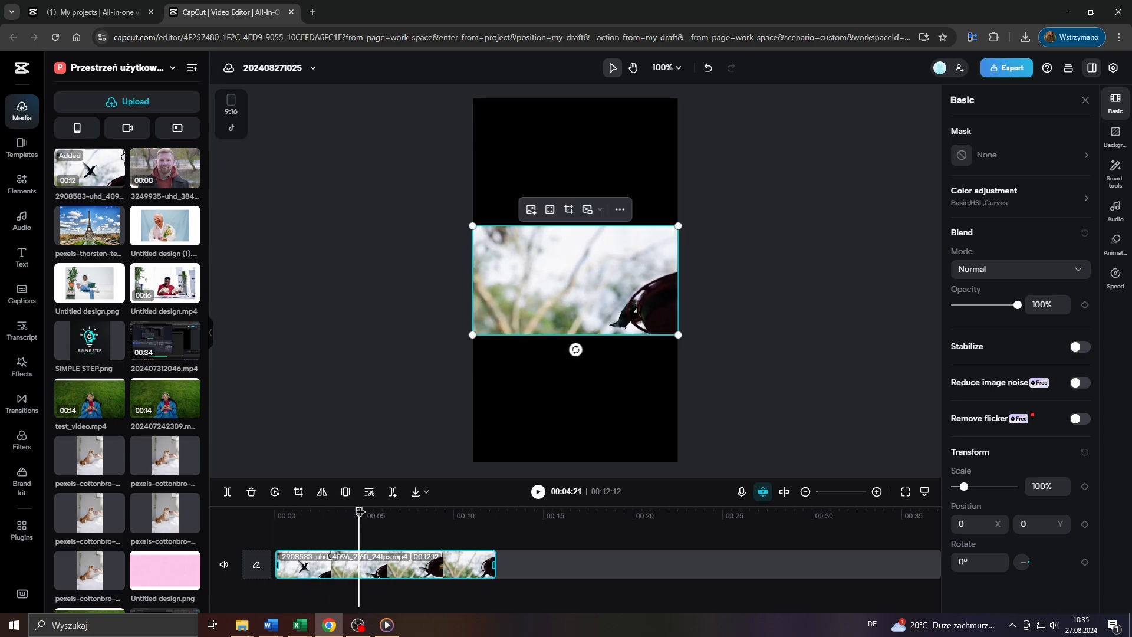
{"action": "left_click", "coordinate": [290, 511]}
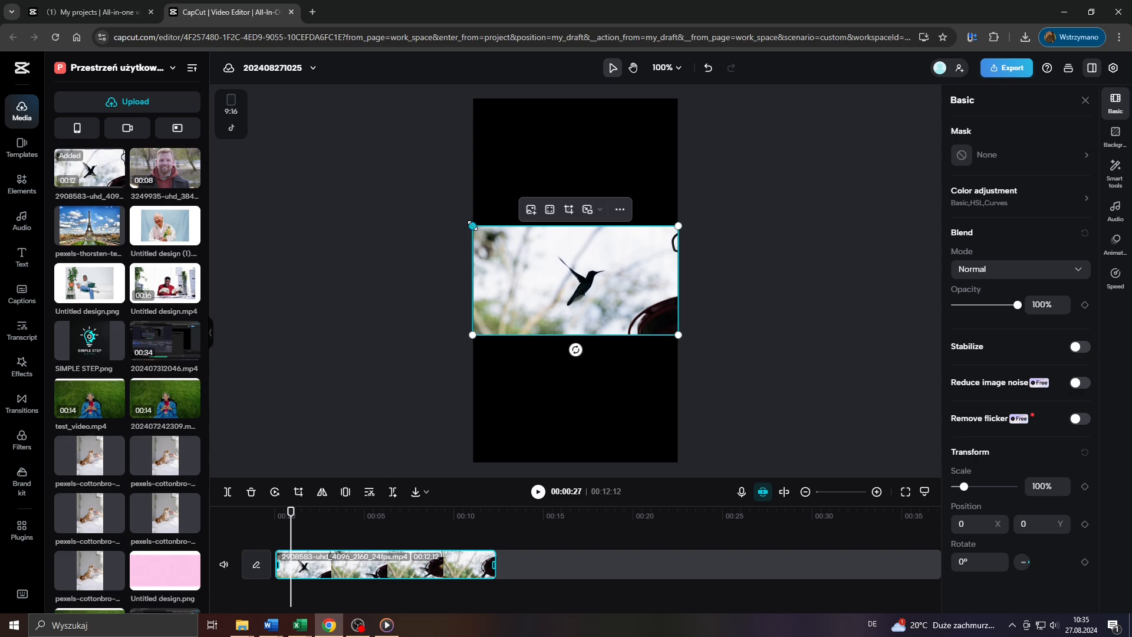
{"action": "left_click_drag", "start_coordinate": [472, 225], "coordinate": [363, 168]}
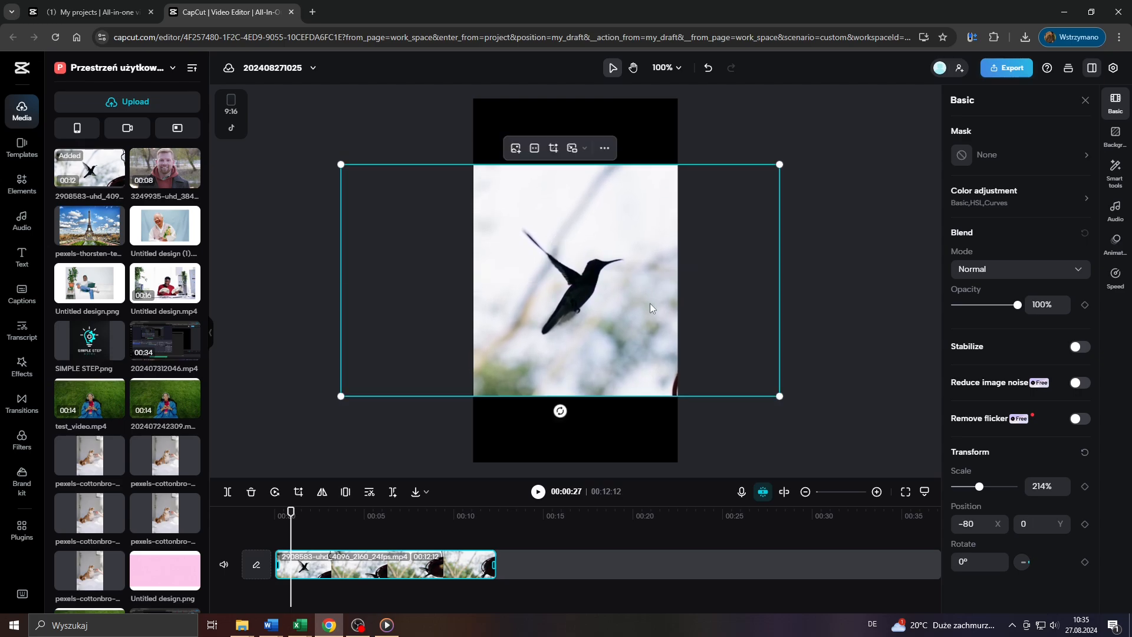
{"action": "mouse_move", "coordinate": [544, 300]}
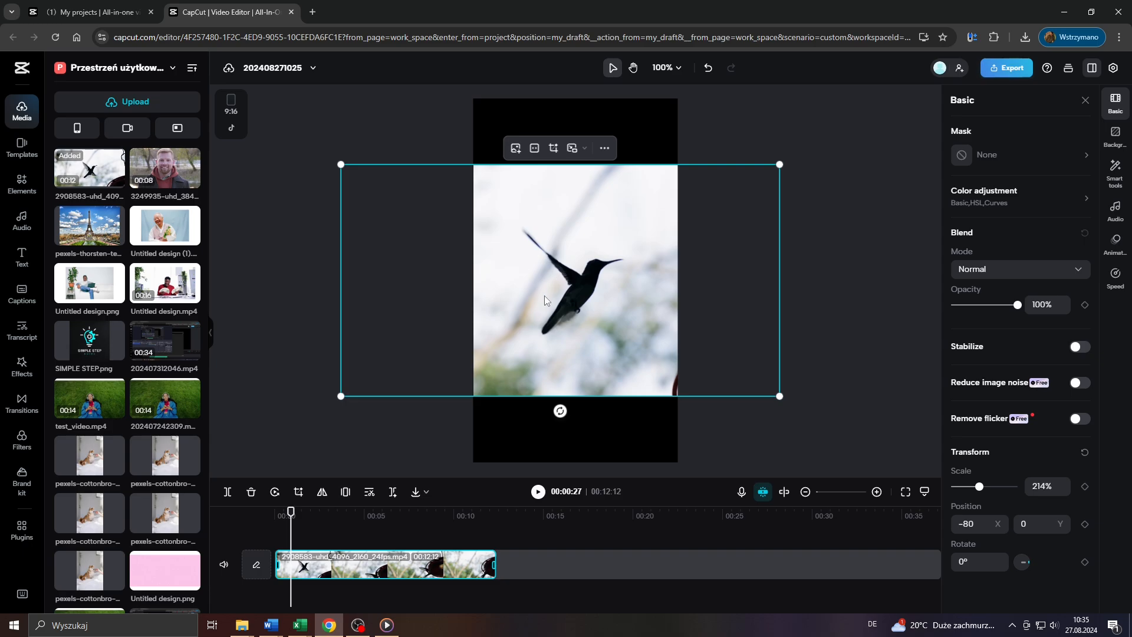